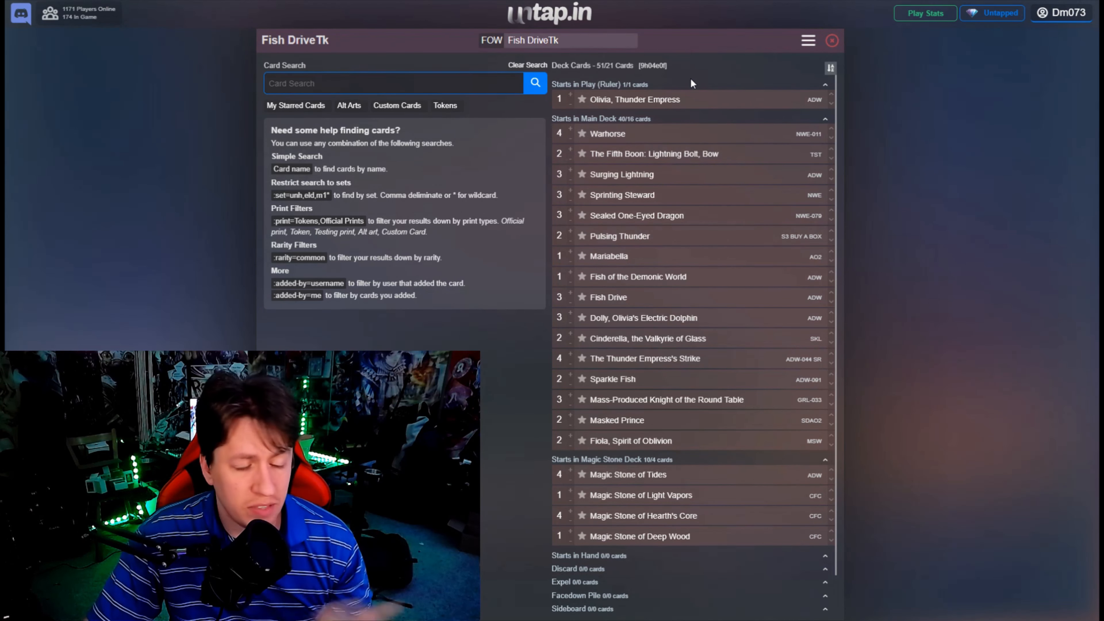
pyautogui.moveTo(634, 98)
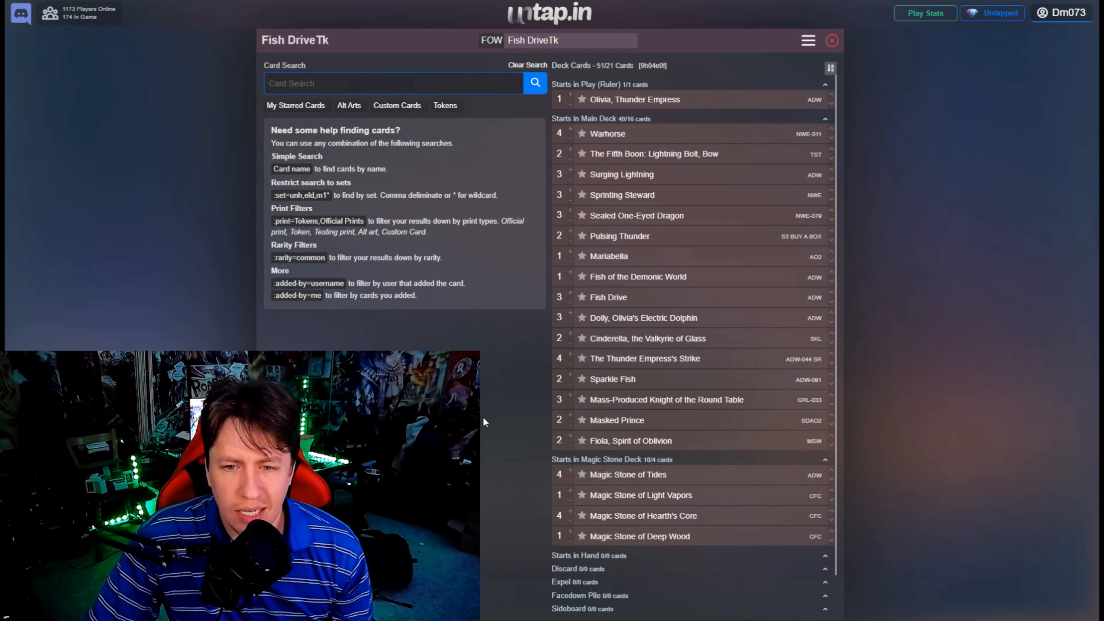
pyautogui.moveTo(591, 154)
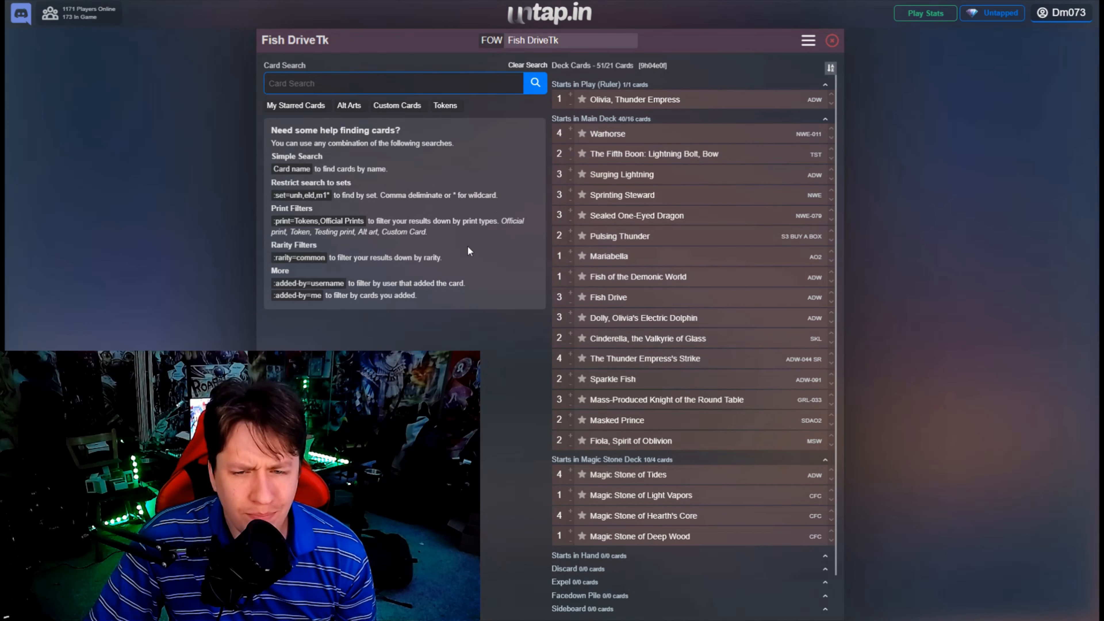
pyautogui.moveTo(509, 439)
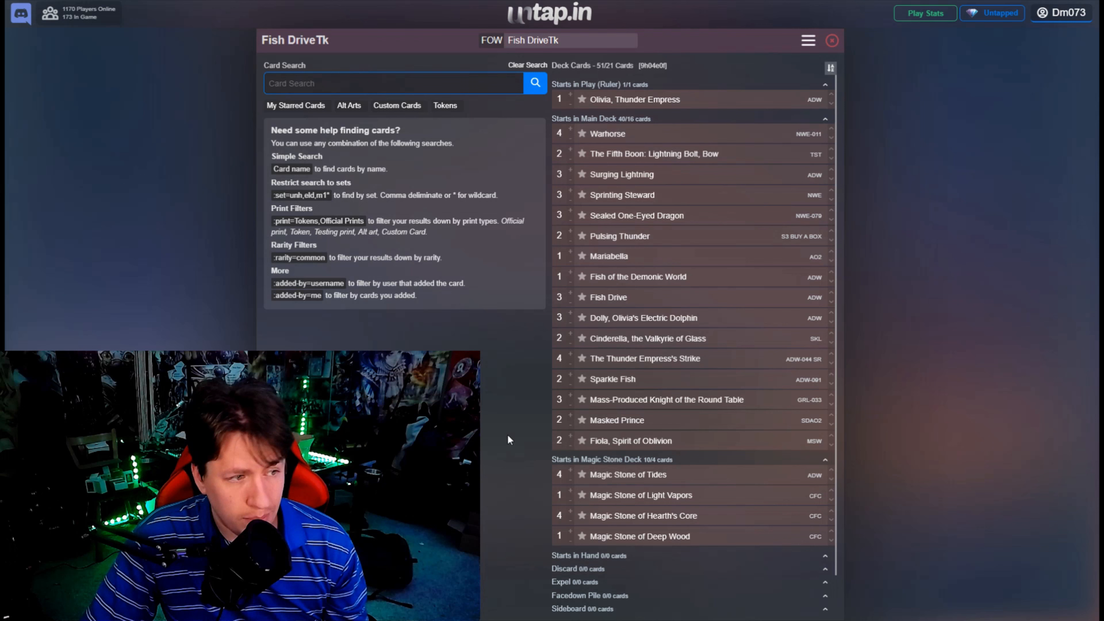
pyautogui.moveTo(627, 474)
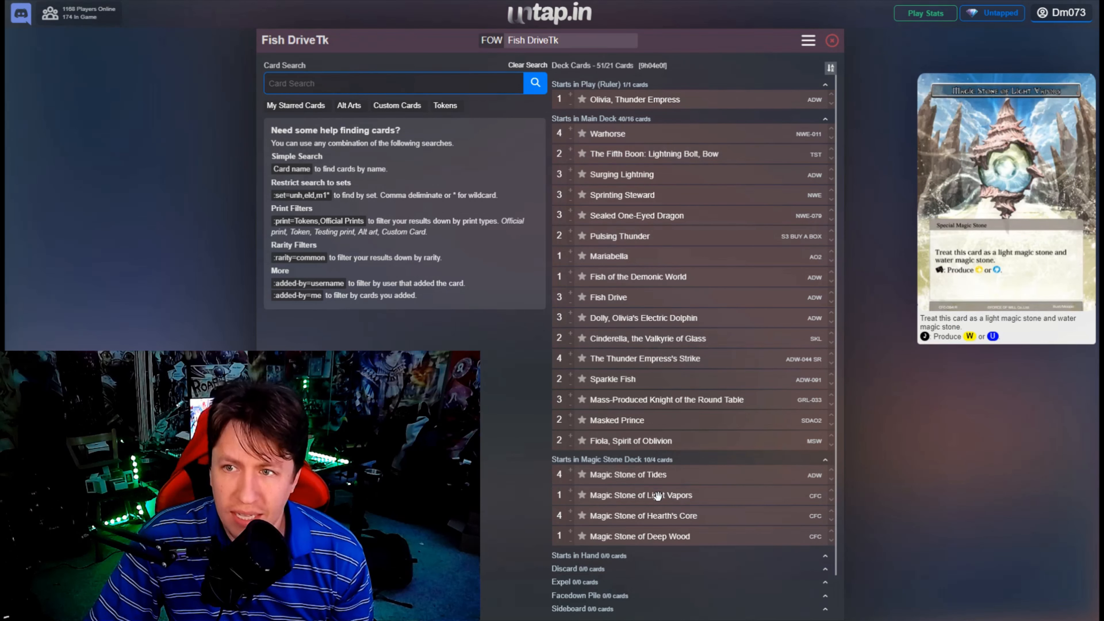
pyautogui.moveTo(639, 536)
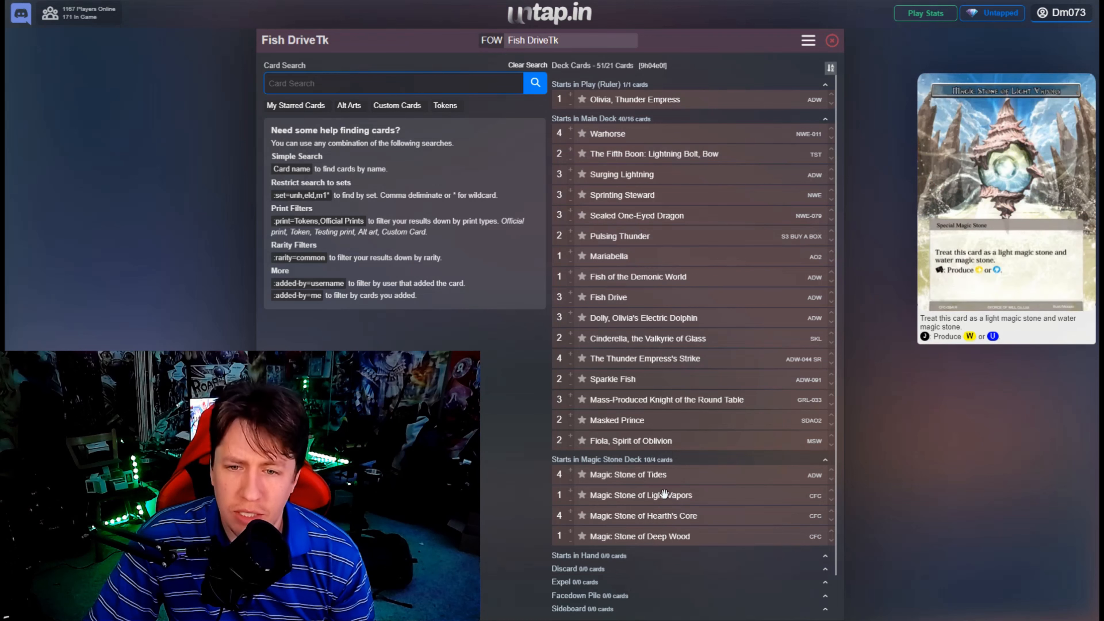
pyautogui.moveTo(611, 379)
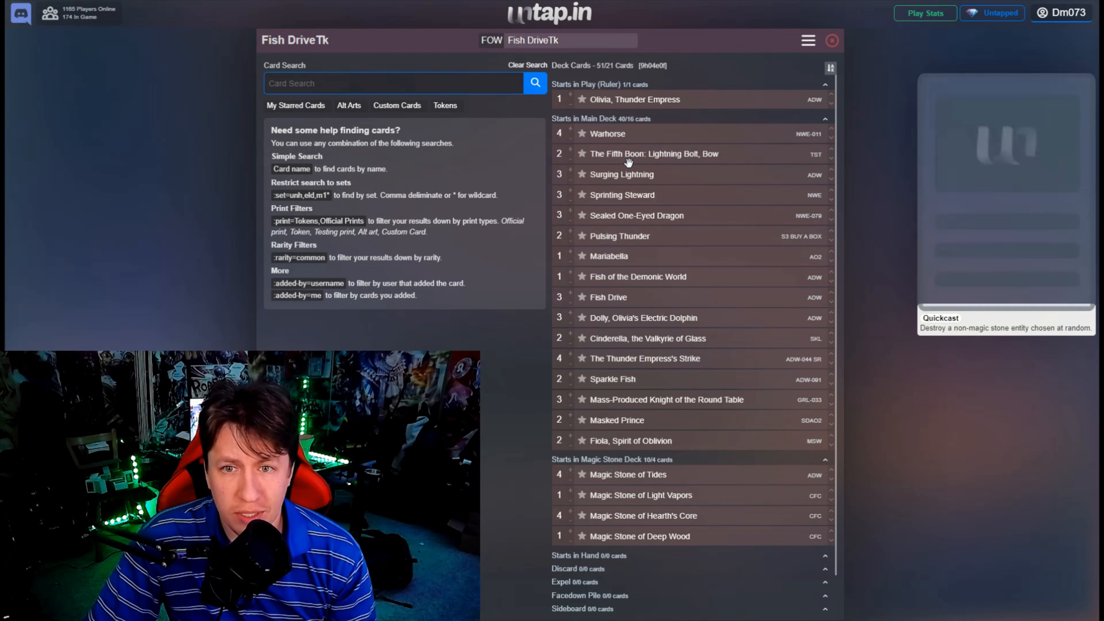
pyautogui.moveTo(639, 153)
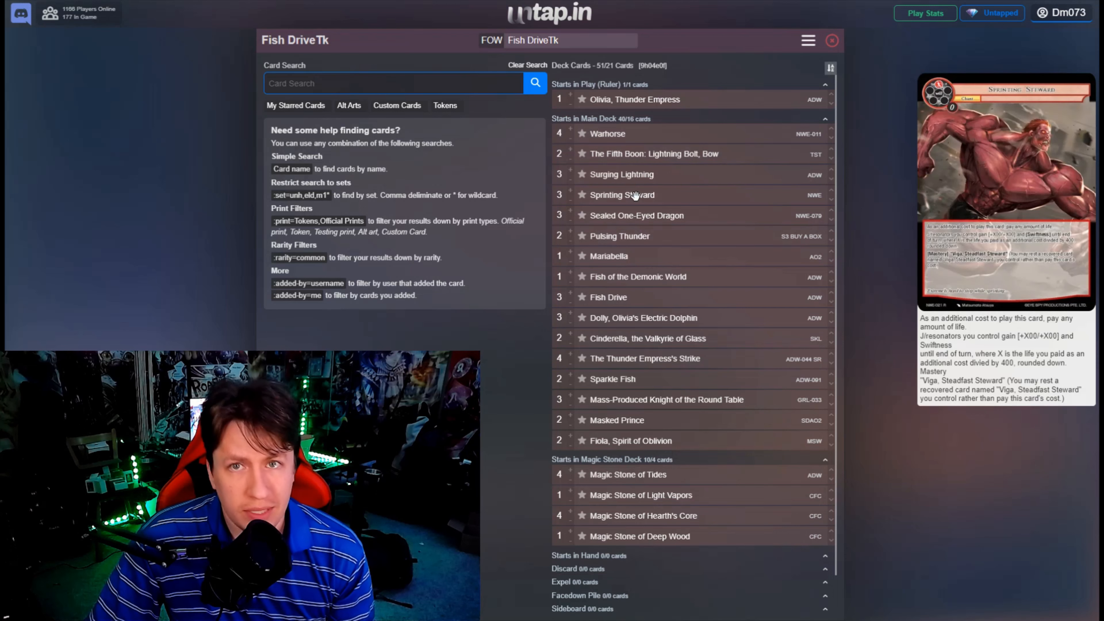
pyautogui.moveTo(636, 216)
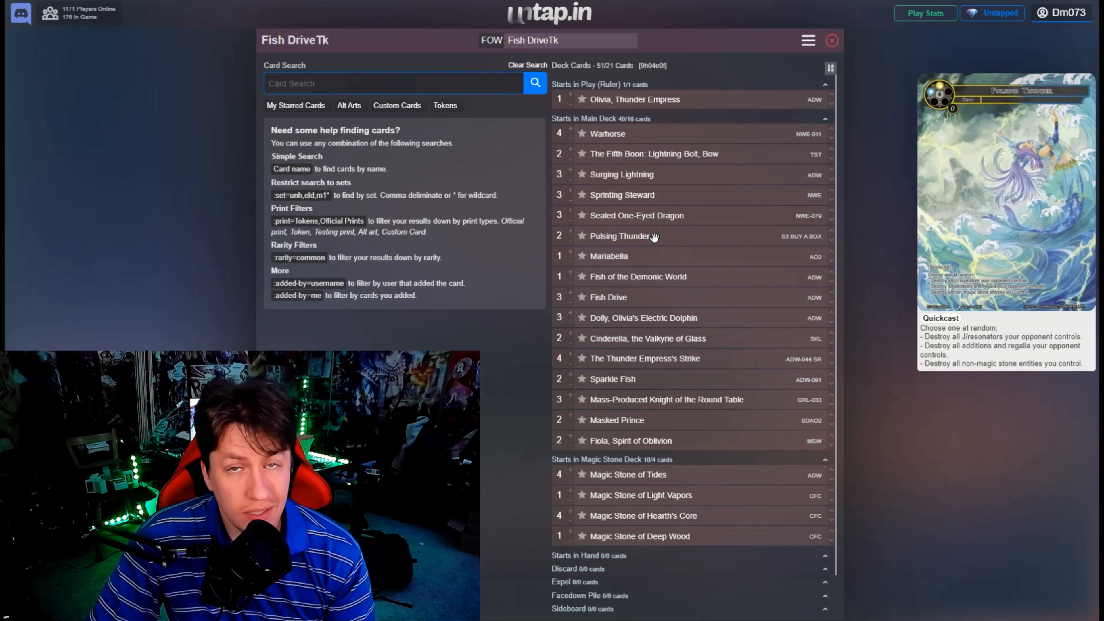
pyautogui.moveTo(608, 256)
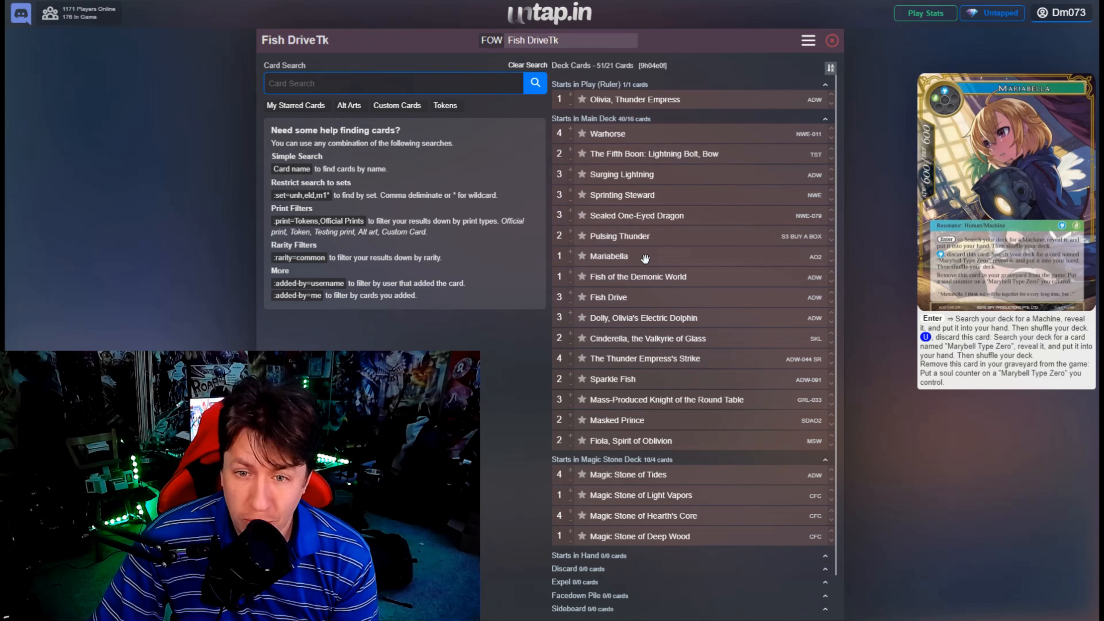
pyautogui.moveTo(637, 276)
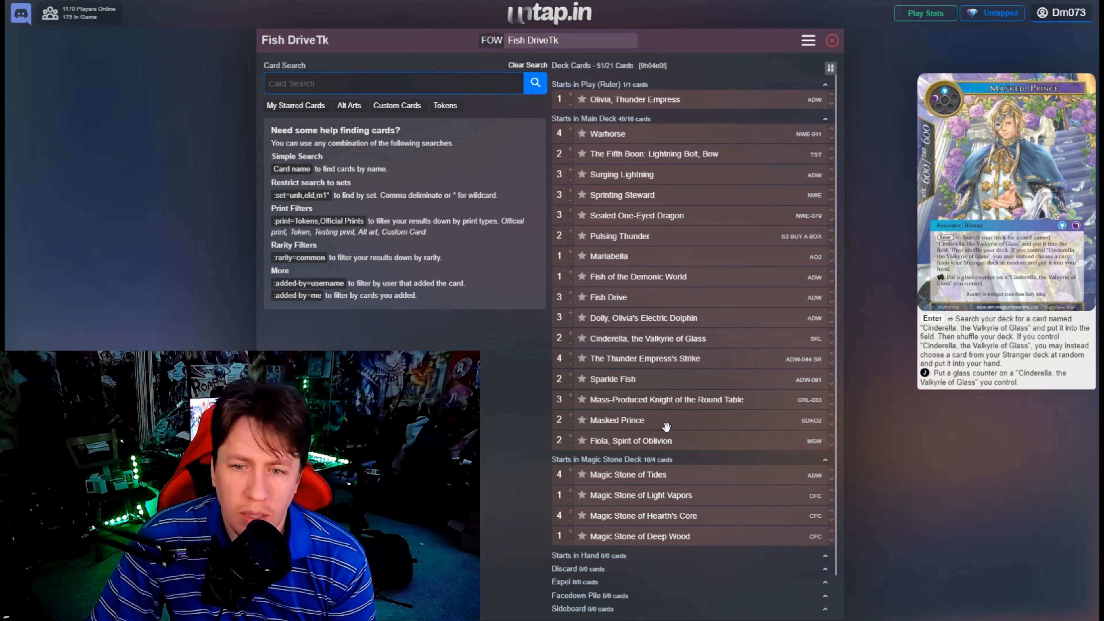
pyautogui.moveTo(665, 399)
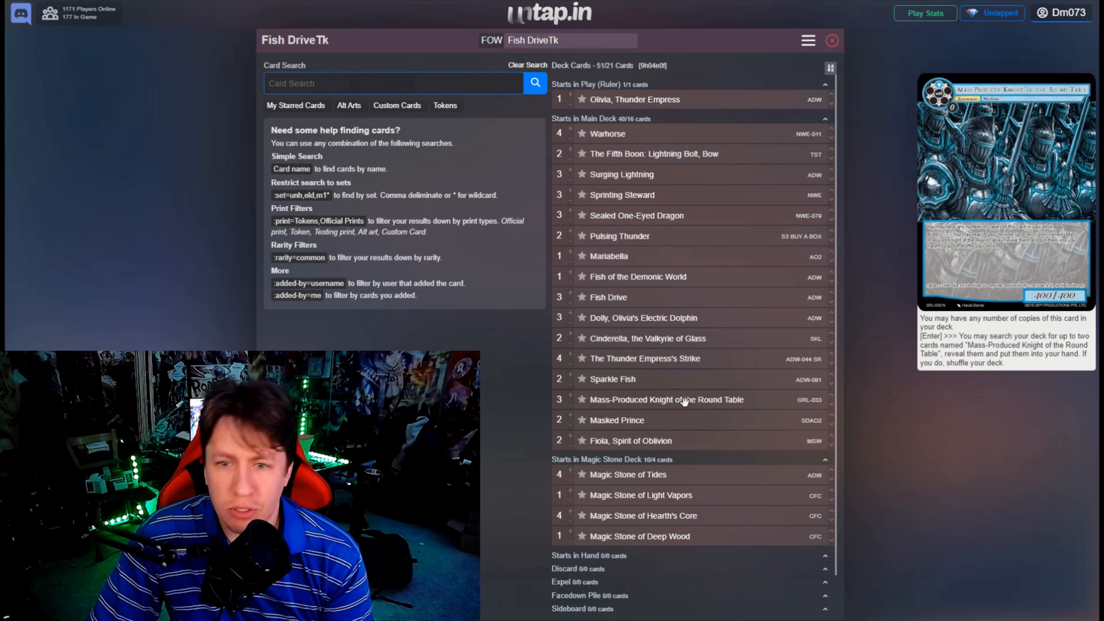
pyautogui.moveTo(680, 338)
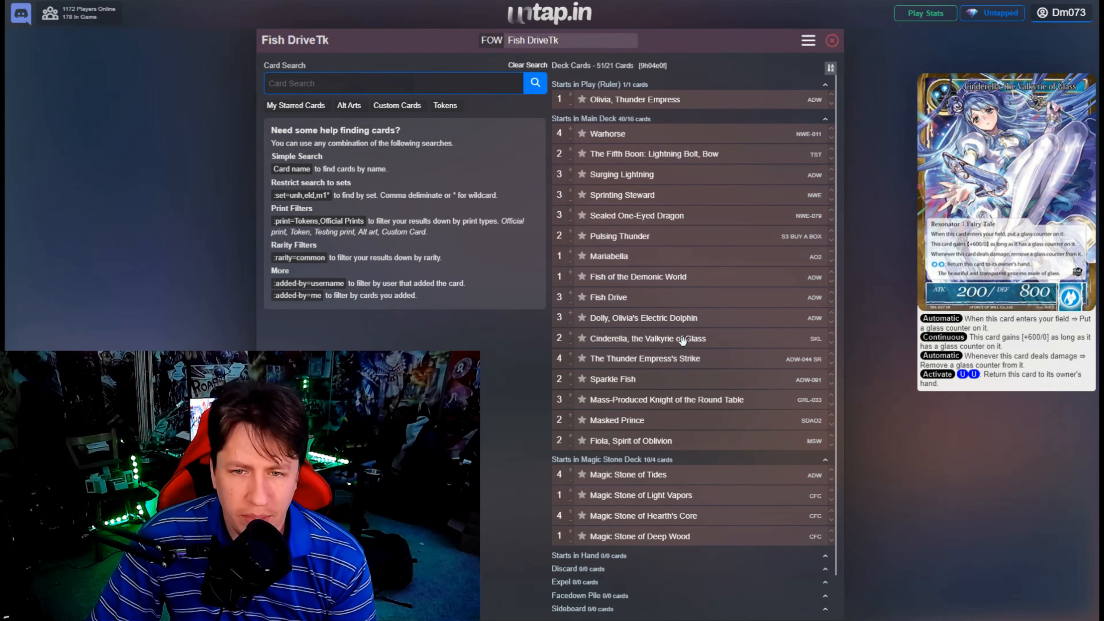
pyautogui.moveTo(637, 276)
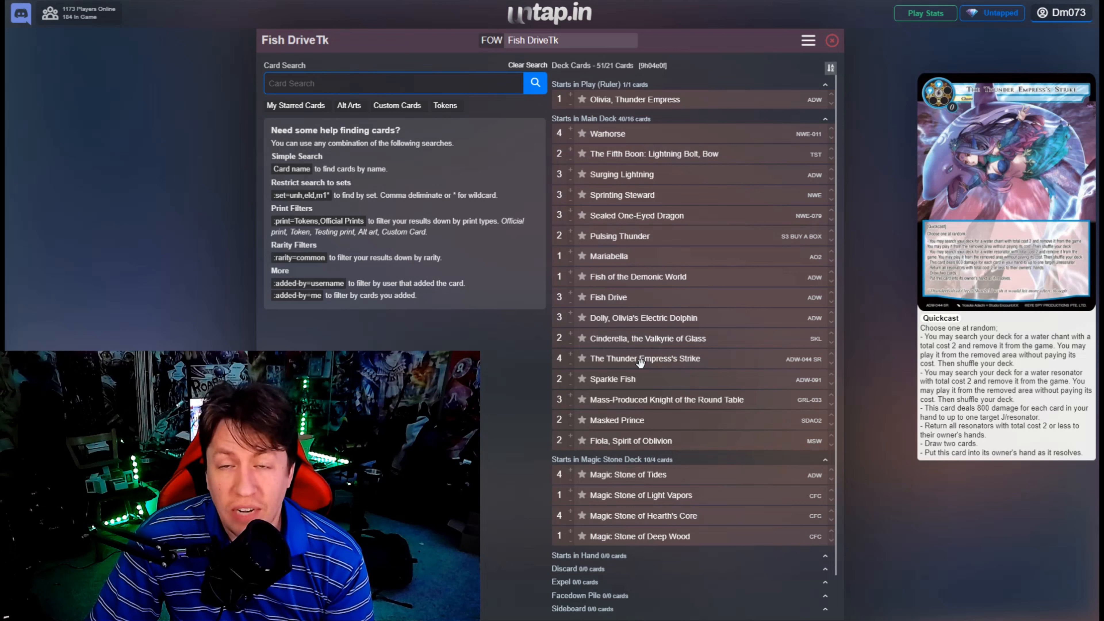
pyautogui.moveTo(612, 379)
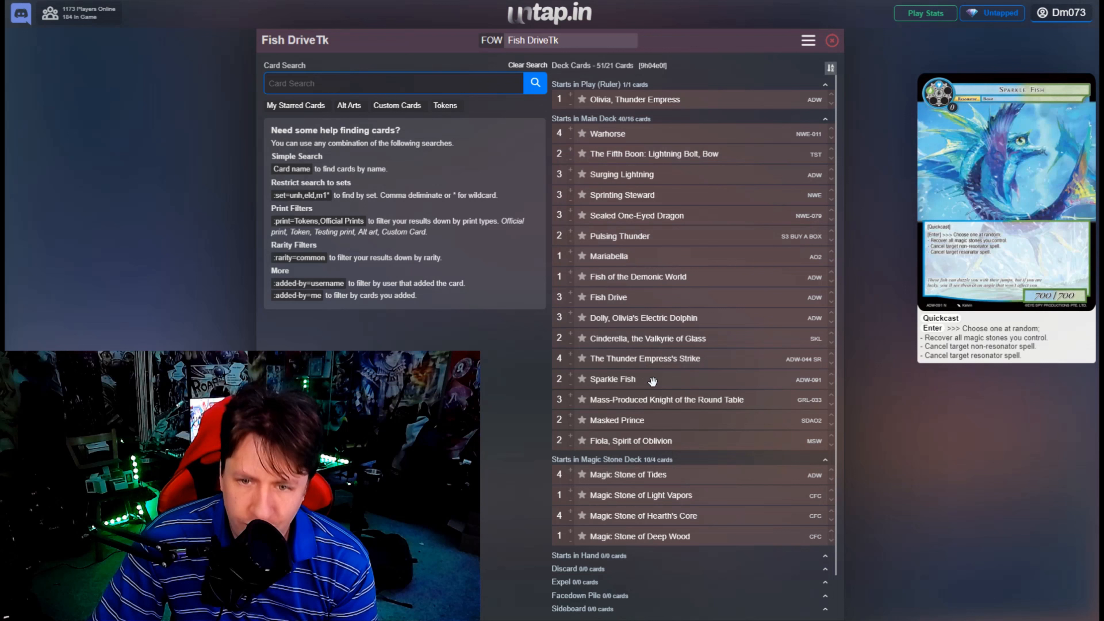